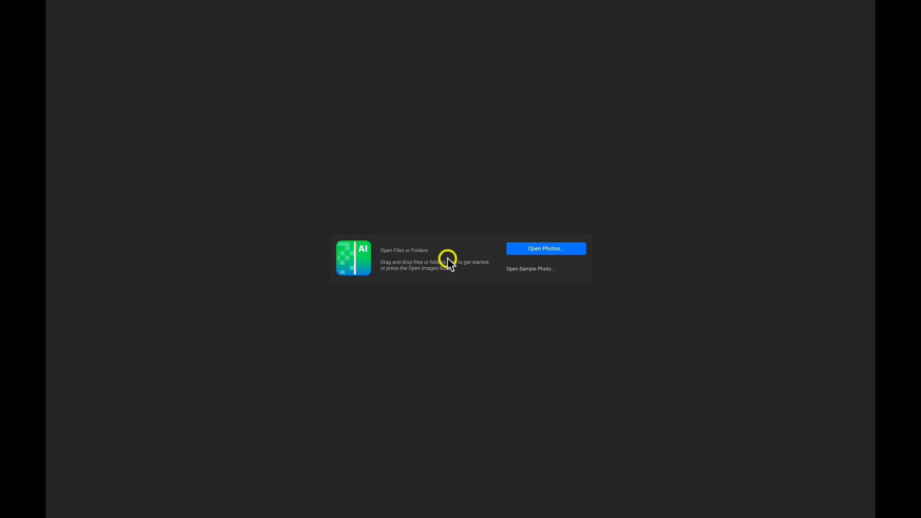
pyautogui.moveTo(469, 258)
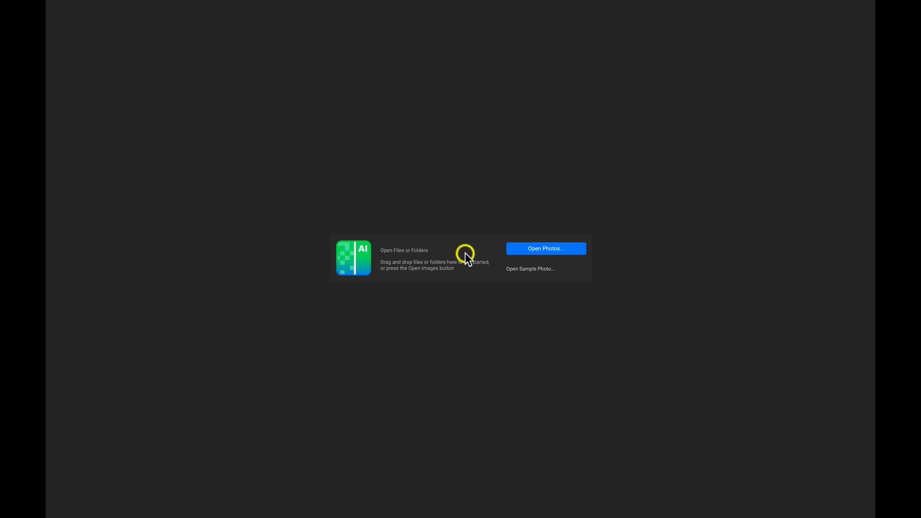
# Open the eight bird photos from the Getting Started NoNoise AI folder, starting with the stork
pyautogui.click(546, 248)
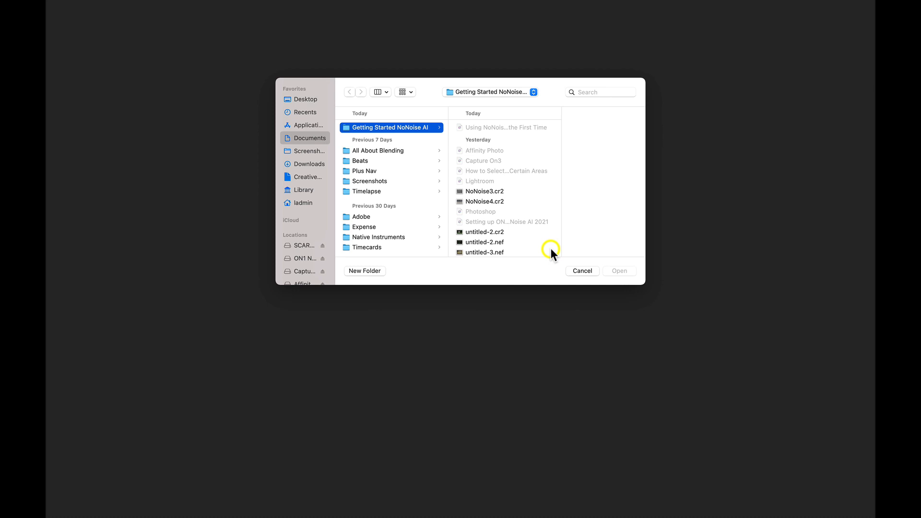
pyautogui.moveTo(297, 105)
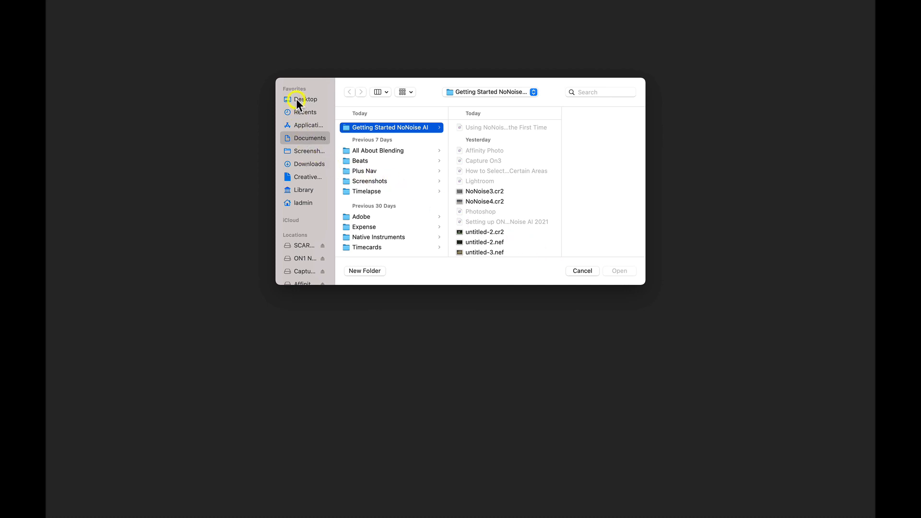
pyautogui.click(304, 99)
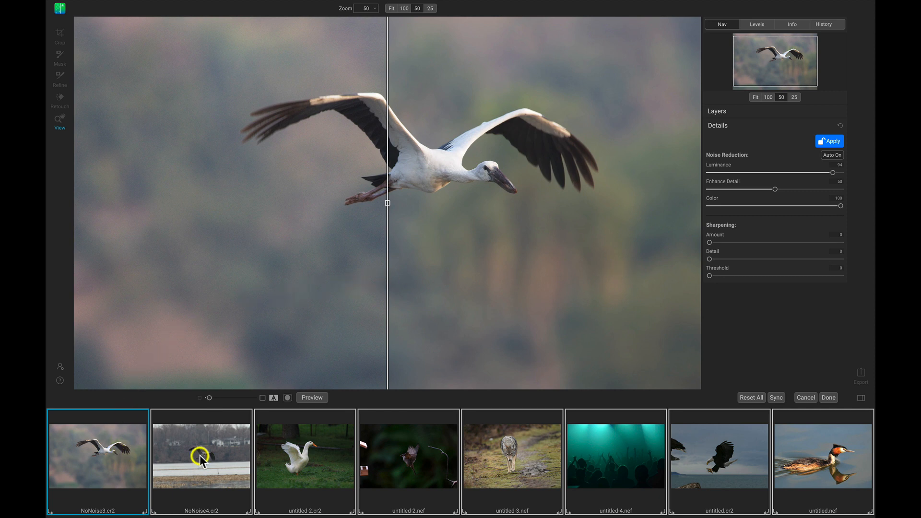
pyautogui.moveTo(390, 184)
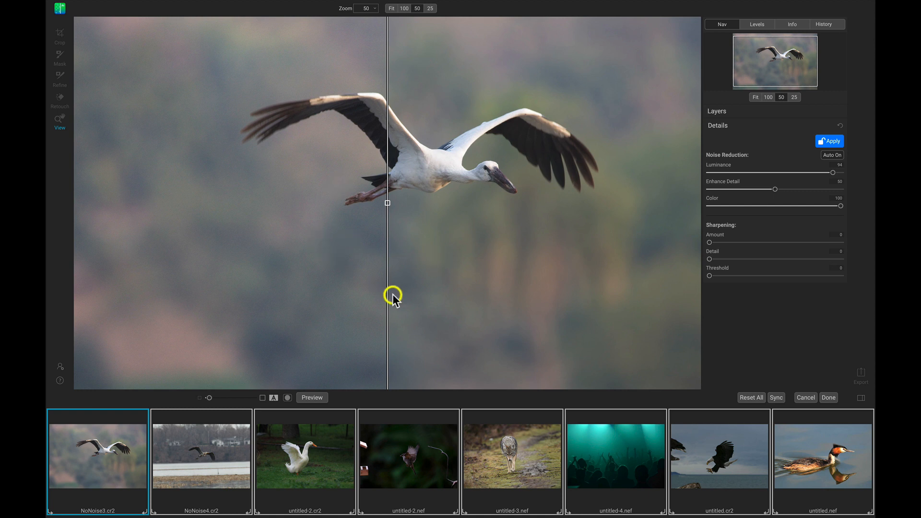
pyautogui.moveTo(456, 279)
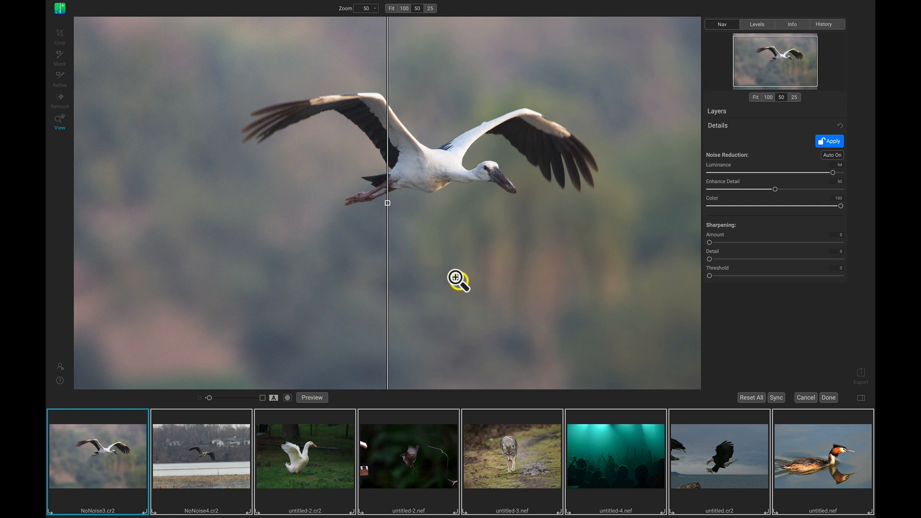
pyautogui.moveTo(650, 464)
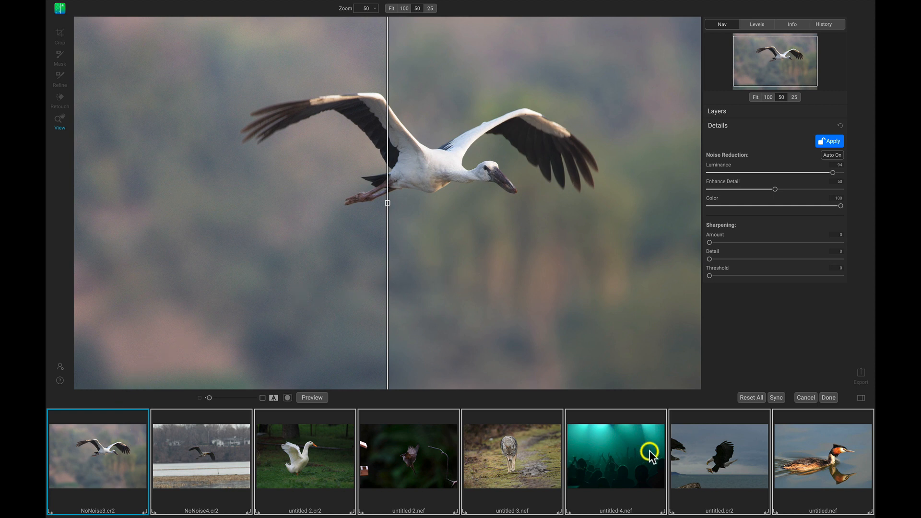
pyautogui.moveTo(354, 482)
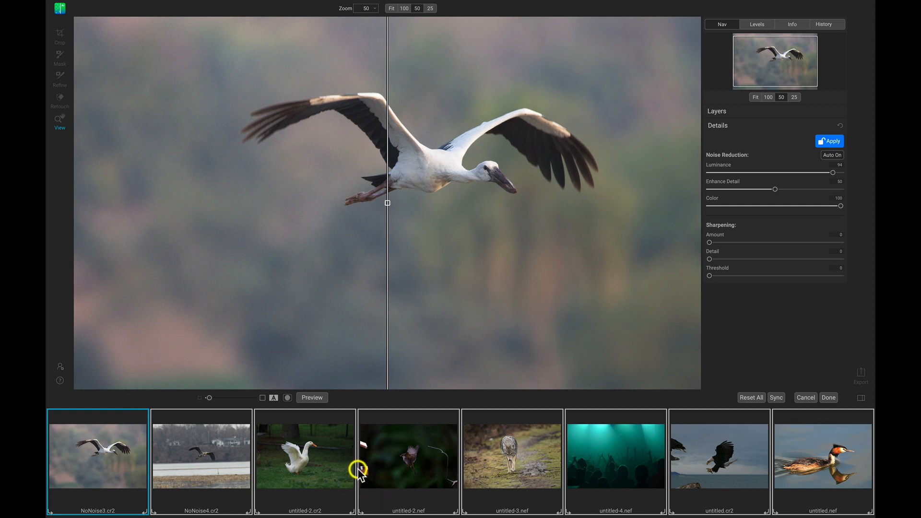
pyautogui.moveTo(558, 462)
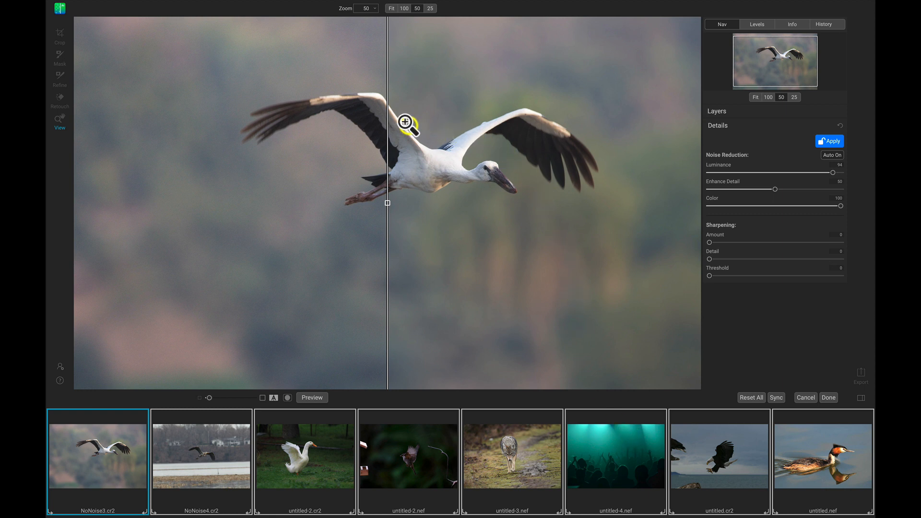
pyautogui.moveTo(431, 230)
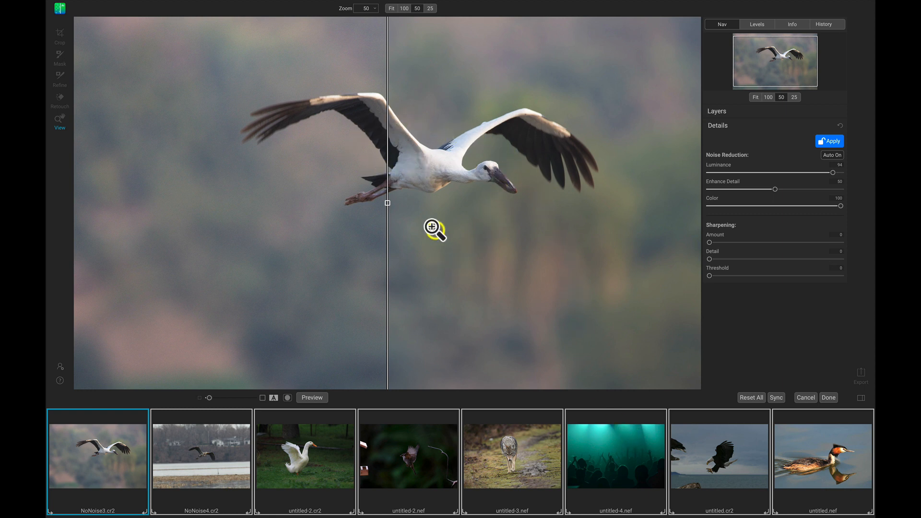
pyautogui.moveTo(676, 177)
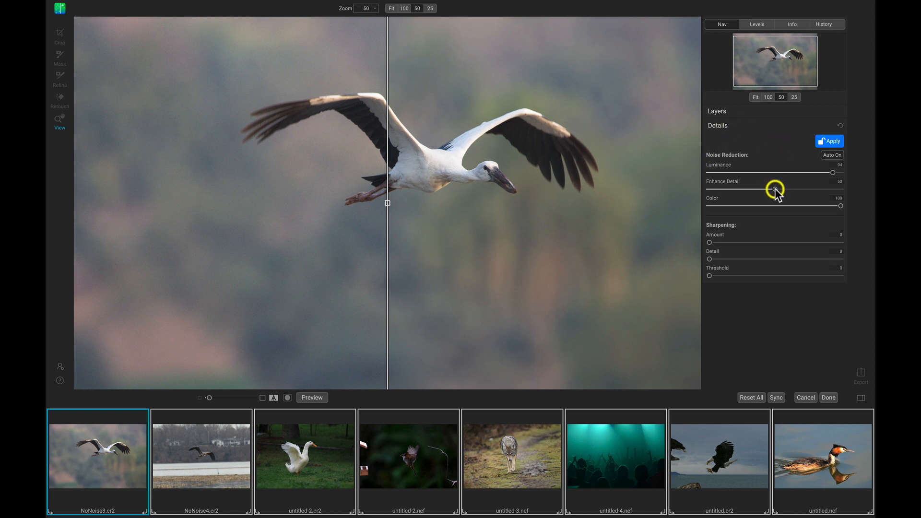
# Drag the stork photo's Luminance slider to 100 and Enhance Detail to 80
pyautogui.moveTo(775, 189); pyautogui.dragTo(793, 189)
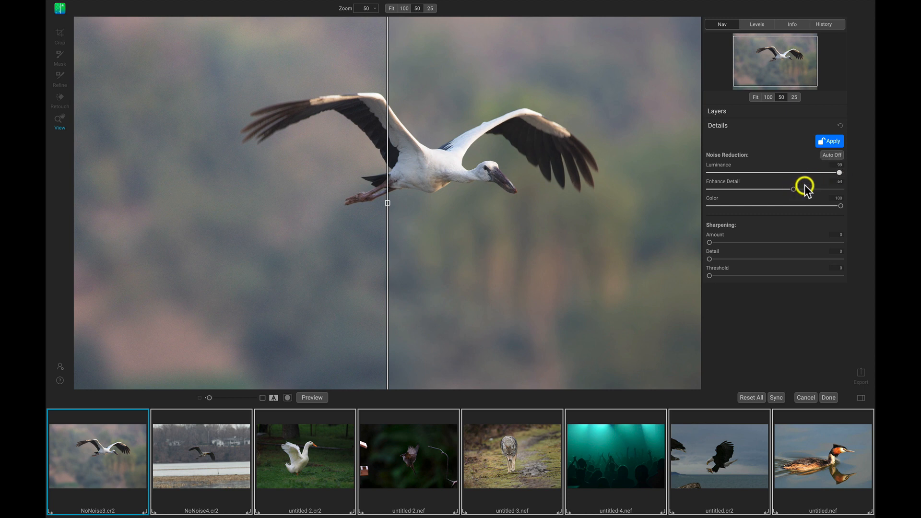
pyautogui.moveTo(793, 189); pyautogui.dragTo(810, 188)
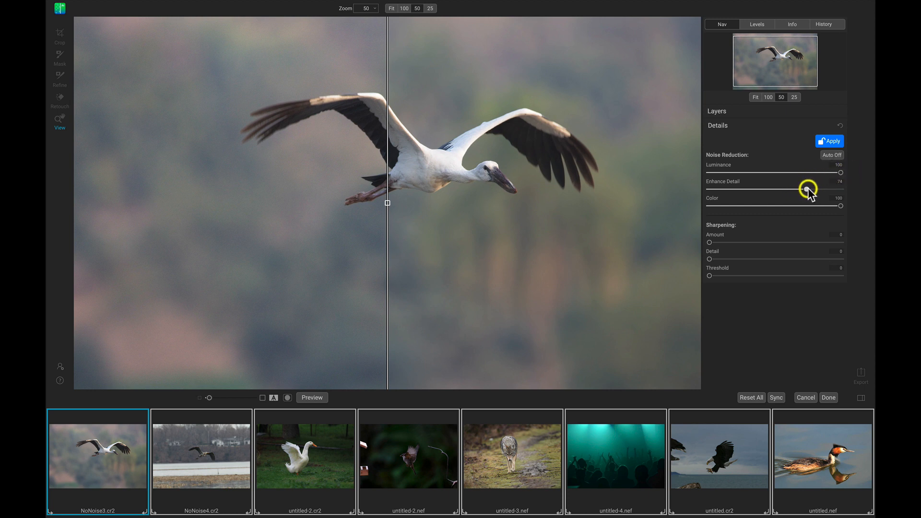
pyautogui.moveTo(814, 190); pyautogui.dragTo(822, 189)
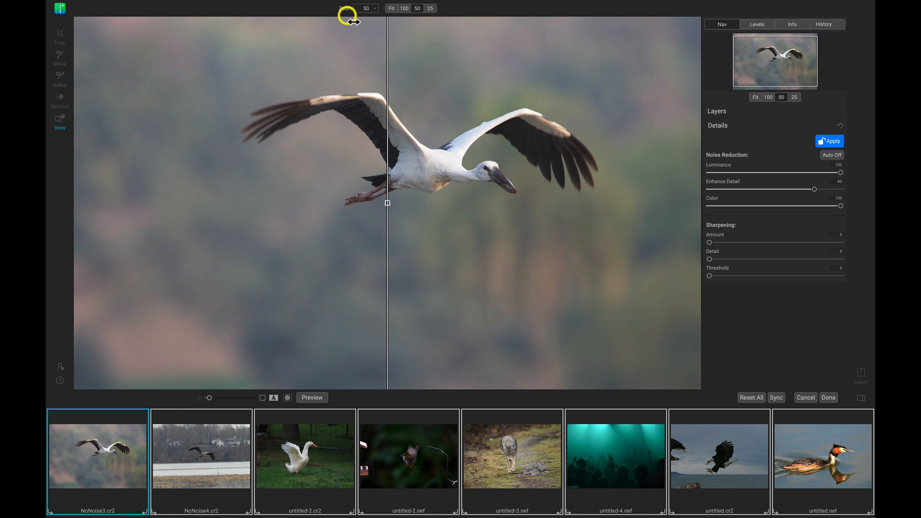
# Zoom to 75% and sweep the before/after split across the stork's body and neck
pyautogui.click(531, 167)
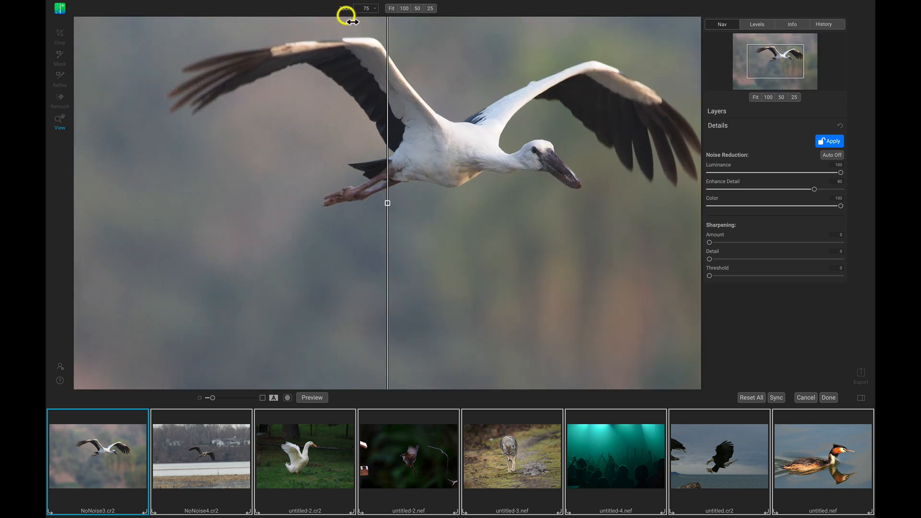
pyautogui.moveTo(388, 202); pyautogui.dragTo(431, 207)
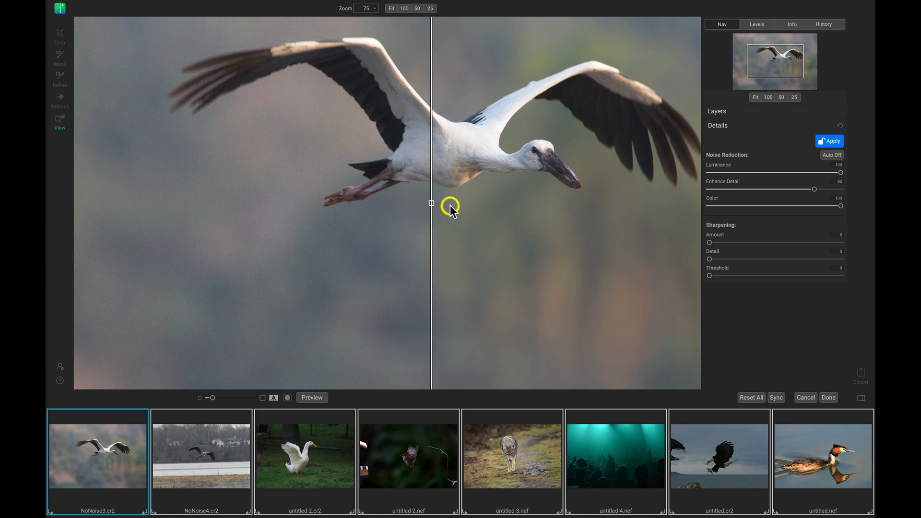
pyautogui.moveTo(451, 206); pyautogui.dragTo(551, 207)
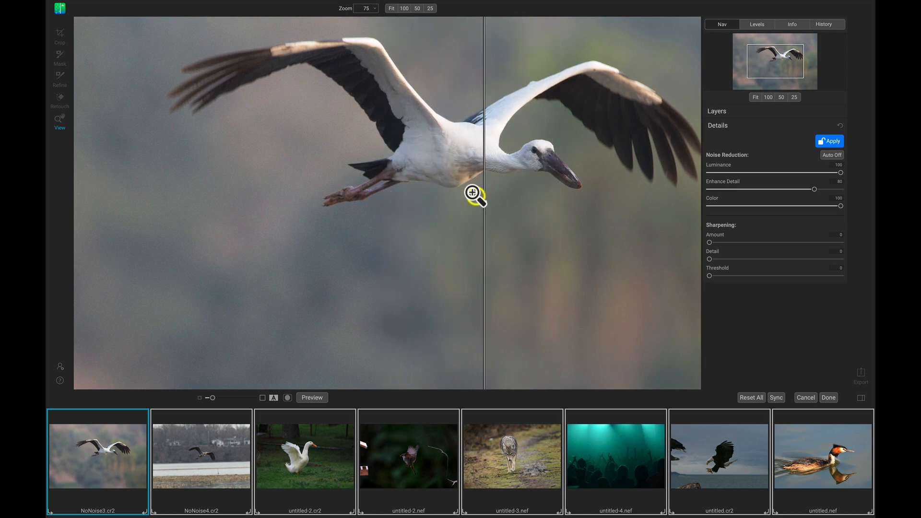
pyautogui.moveTo(476, 195); pyautogui.dragTo(548, 204)
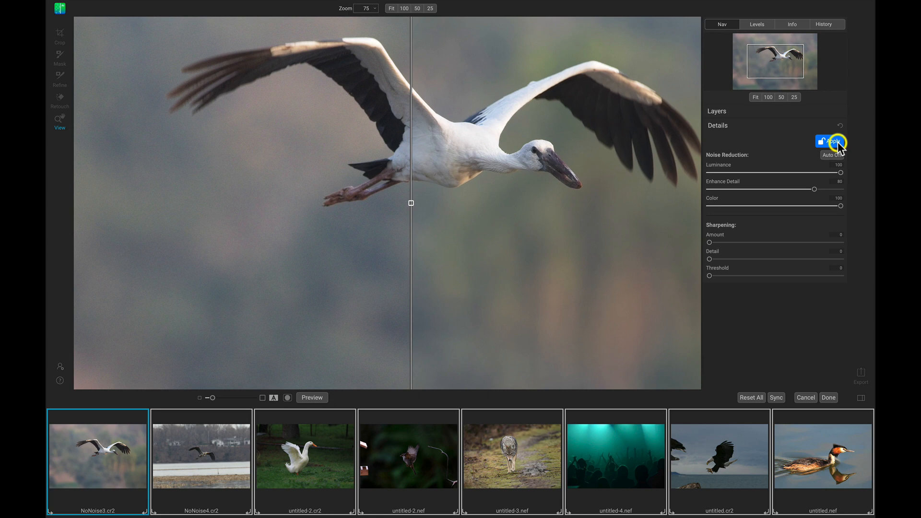
# Commit the Luminance 100 / Enhance Detail 80 denoise with Apply in the Details panel
pyautogui.click(834, 141)
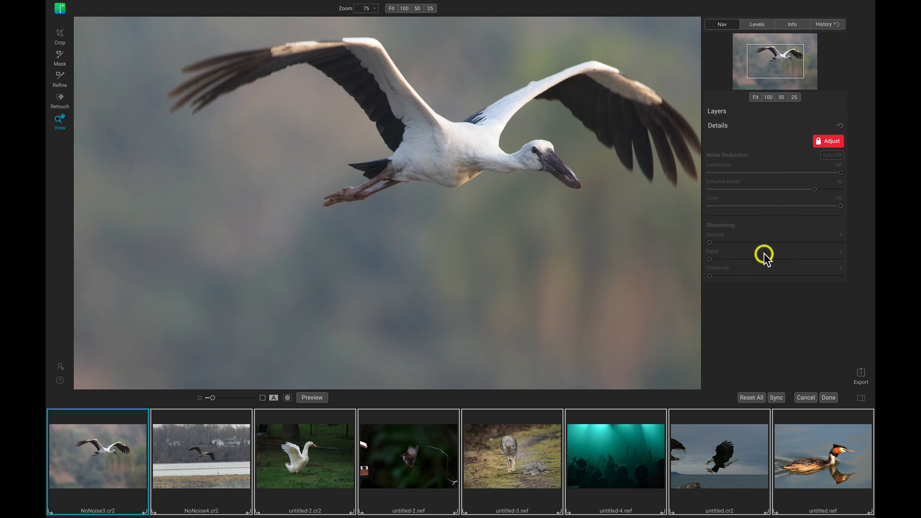
pyautogui.moveTo(173, 482)
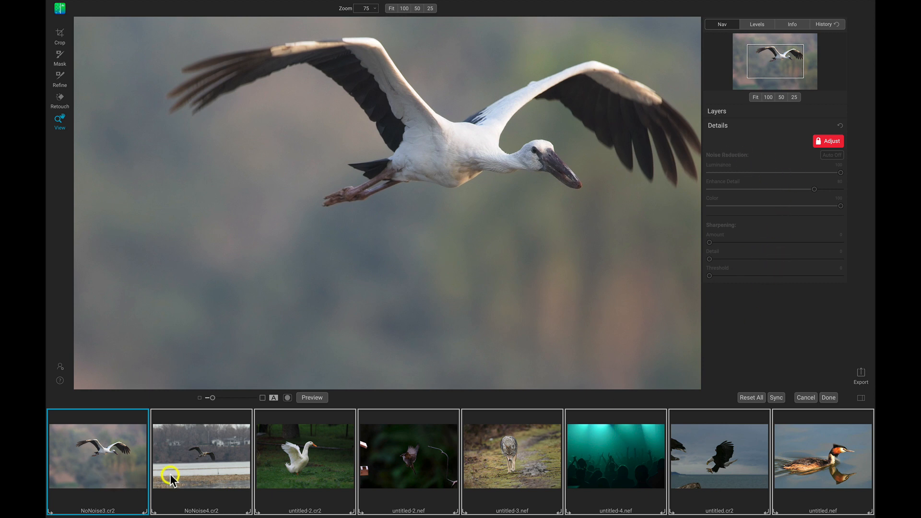
pyautogui.moveTo(695, 478)
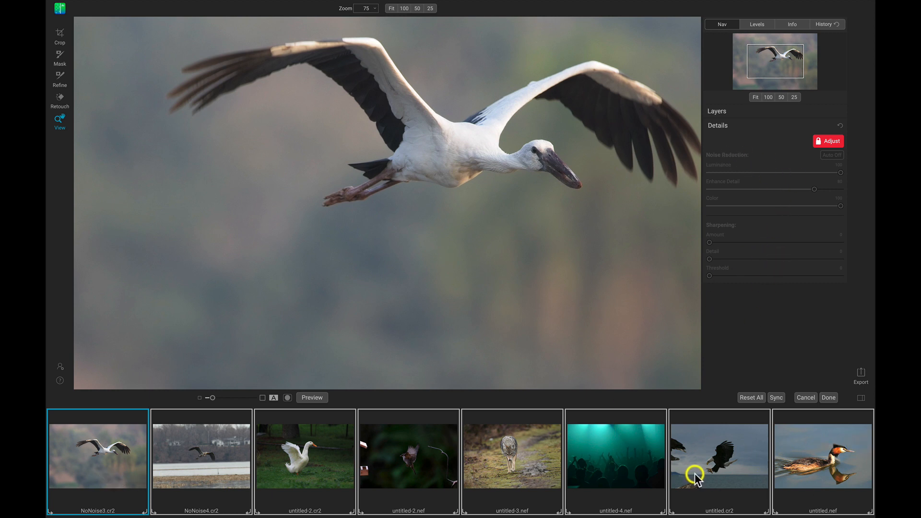
pyautogui.moveTo(735, 445)
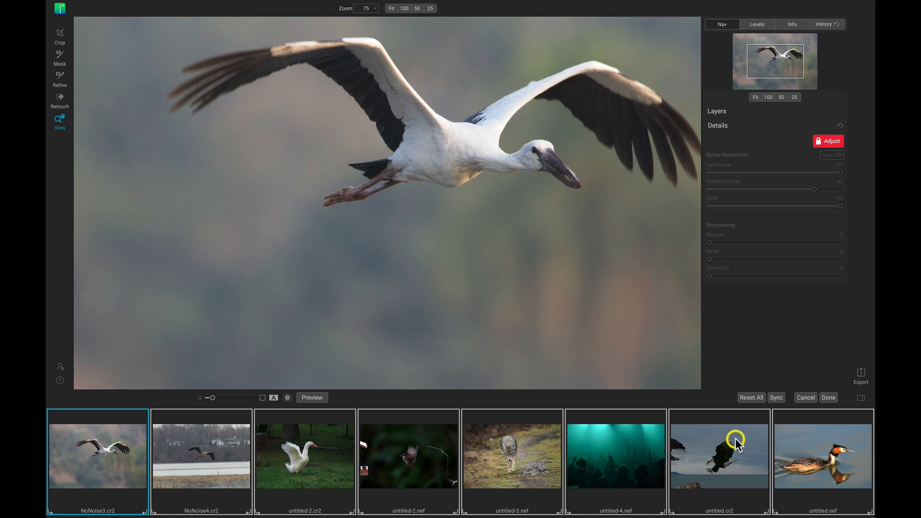
pyautogui.moveTo(792, 467)
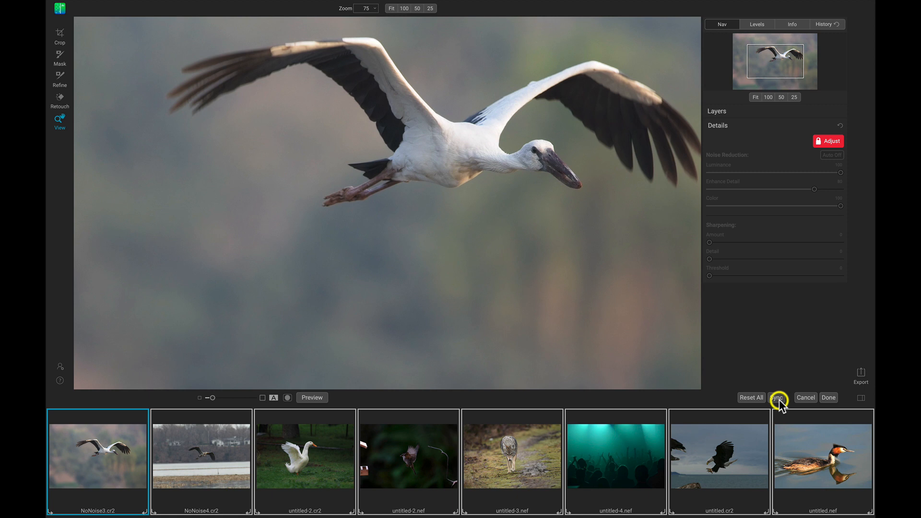
# Sync the stork's settings with only NoNoise AI ticked, applying them to the seven others
pyautogui.click(777, 398)
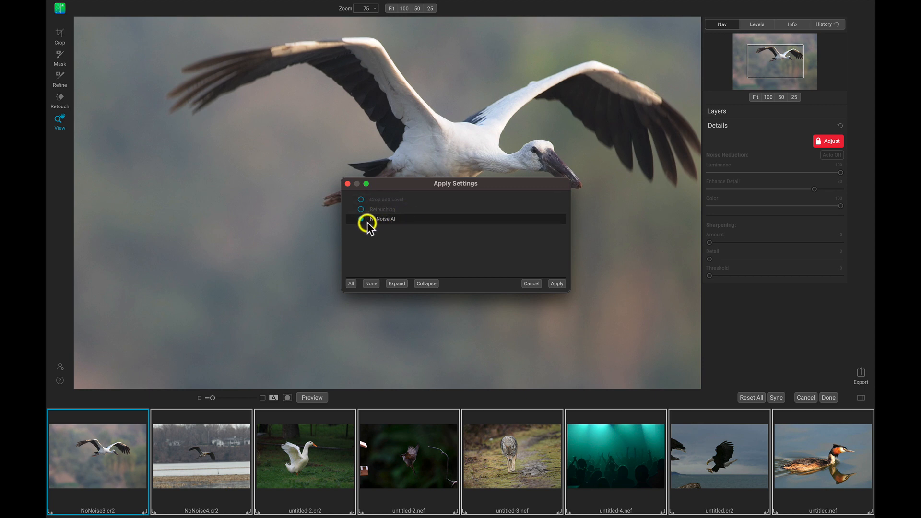
pyautogui.click(360, 218)
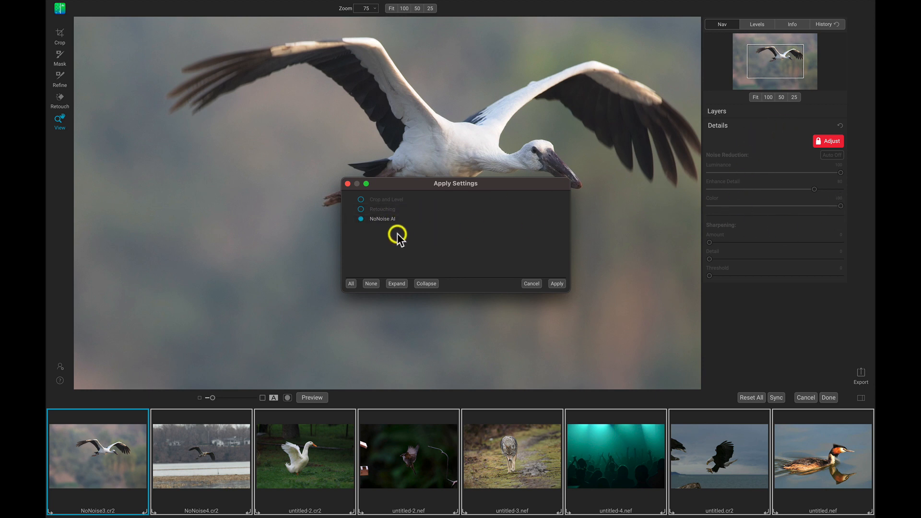
pyautogui.moveTo(442, 227)
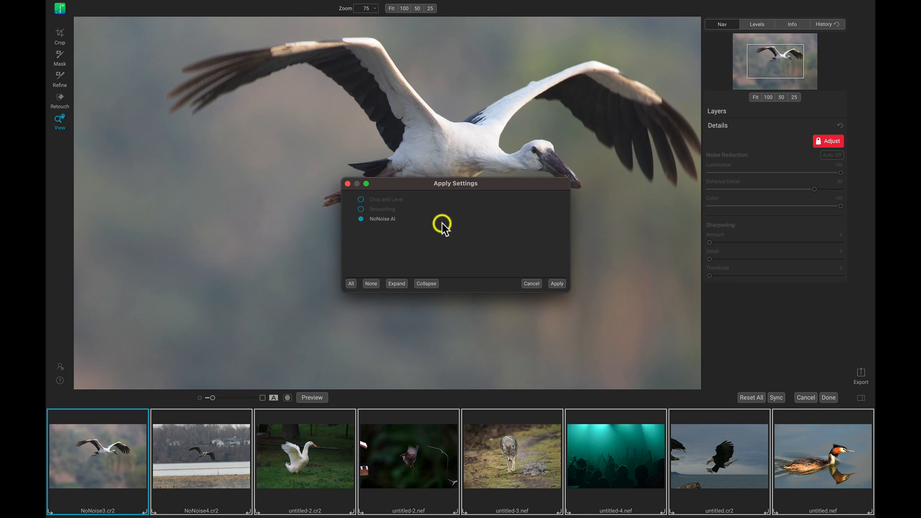
pyautogui.click(557, 284)
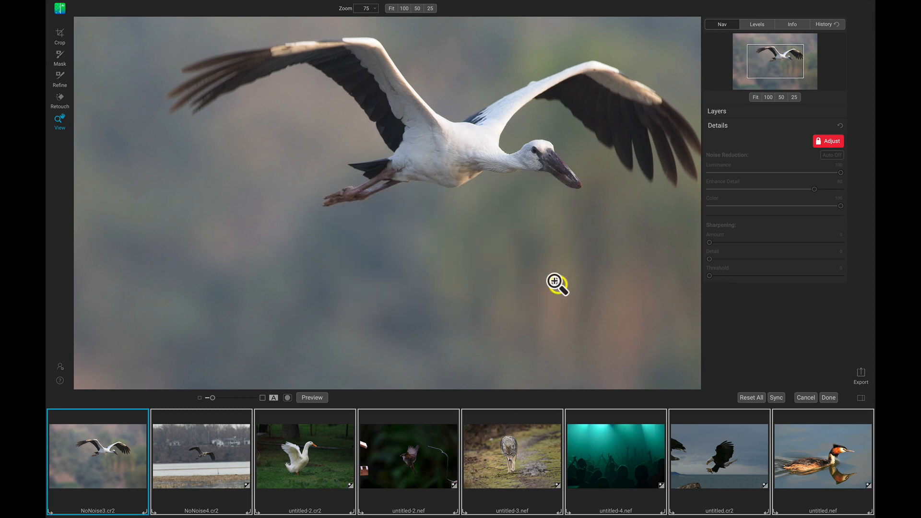
pyautogui.moveTo(206, 477)
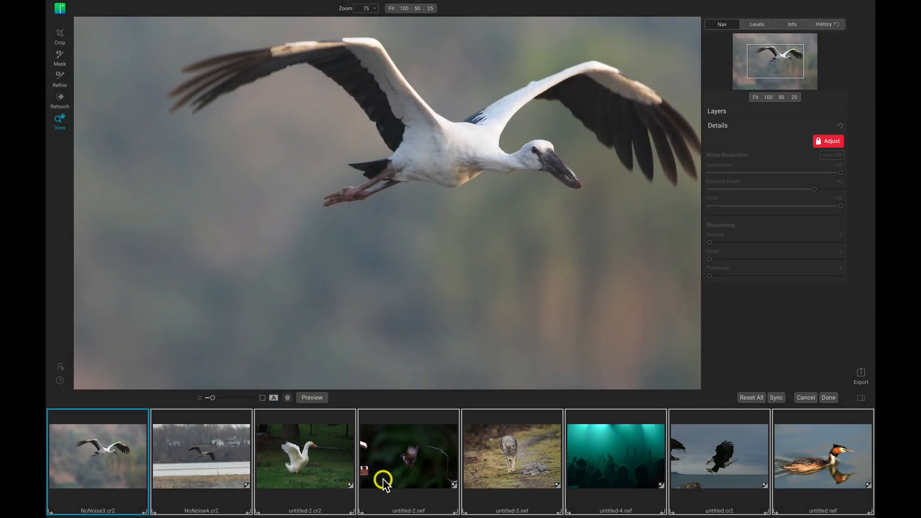
pyautogui.moveTo(430, 483)
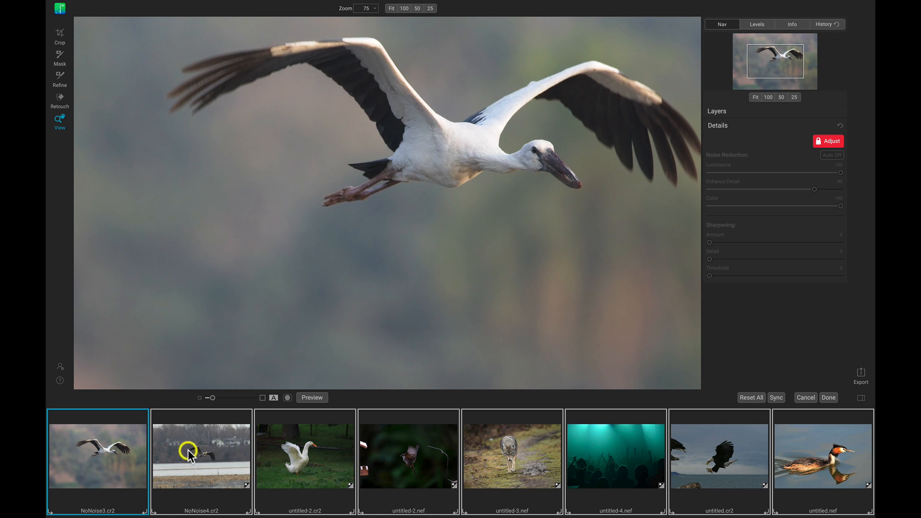
# Switch to the heron photo NoNoise4.cr2 and drag the before/after divider across it
pyautogui.click(193, 455)
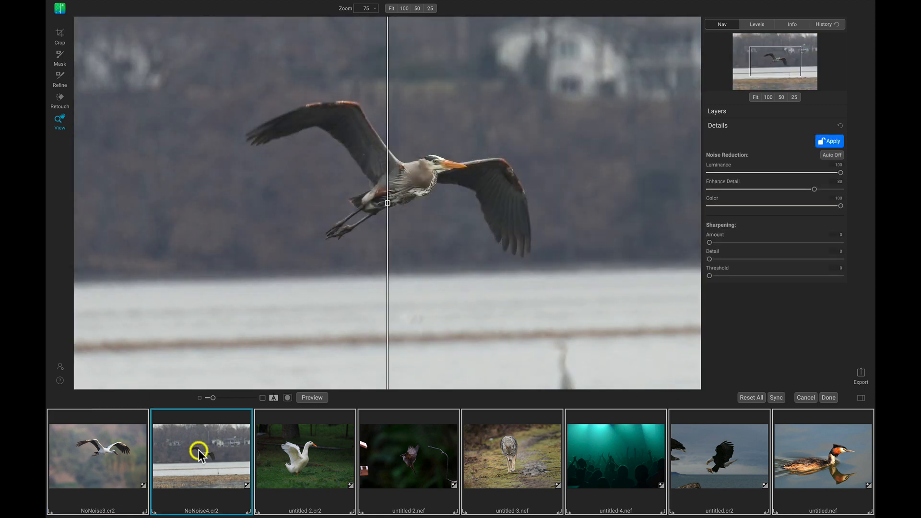
pyautogui.moveTo(424, 239)
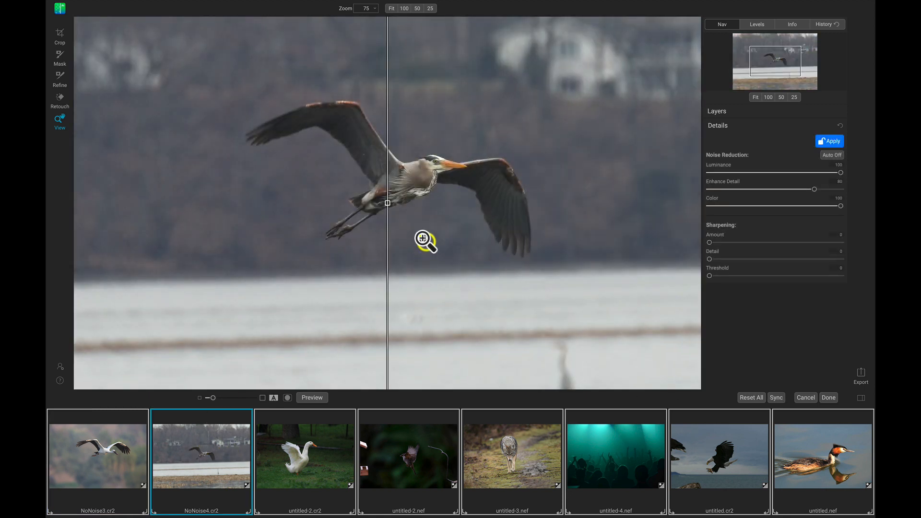
pyautogui.moveTo(387, 204); pyautogui.dragTo(463, 204)
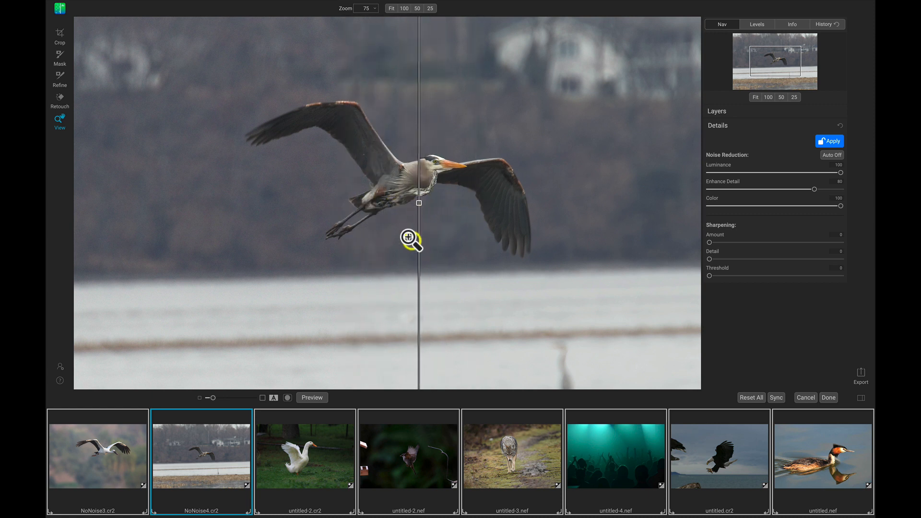
pyautogui.moveTo(476, 262)
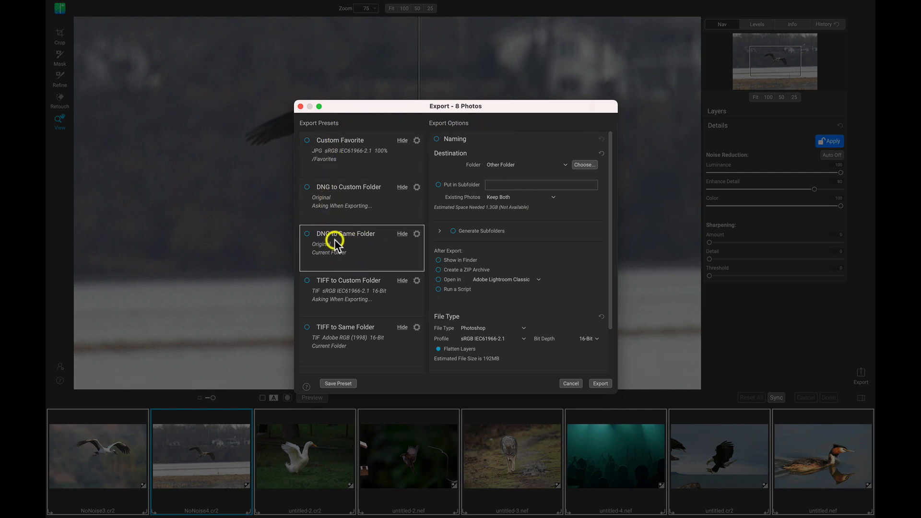
# Choose the DNG to Same Folder export, naming files BirdsWildlife_NoNoise plus a sequence number
pyautogui.click(345, 234)
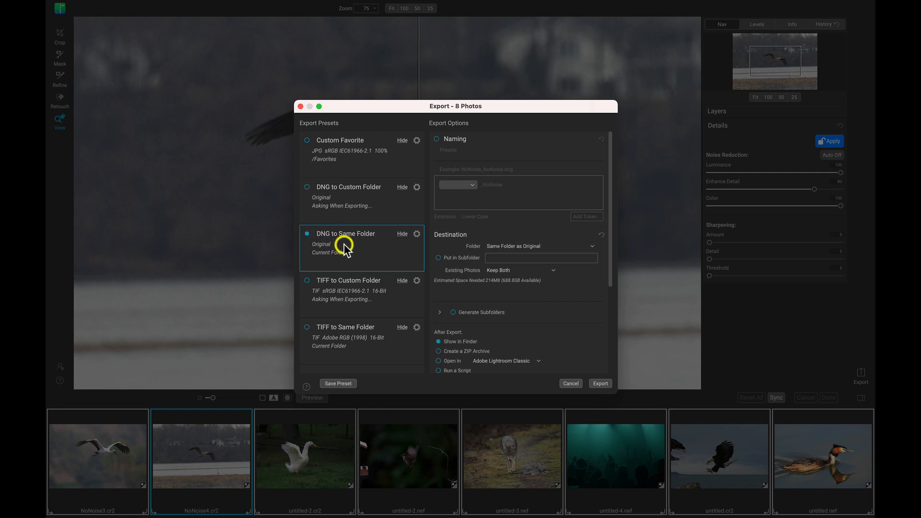
pyautogui.moveTo(544, 189)
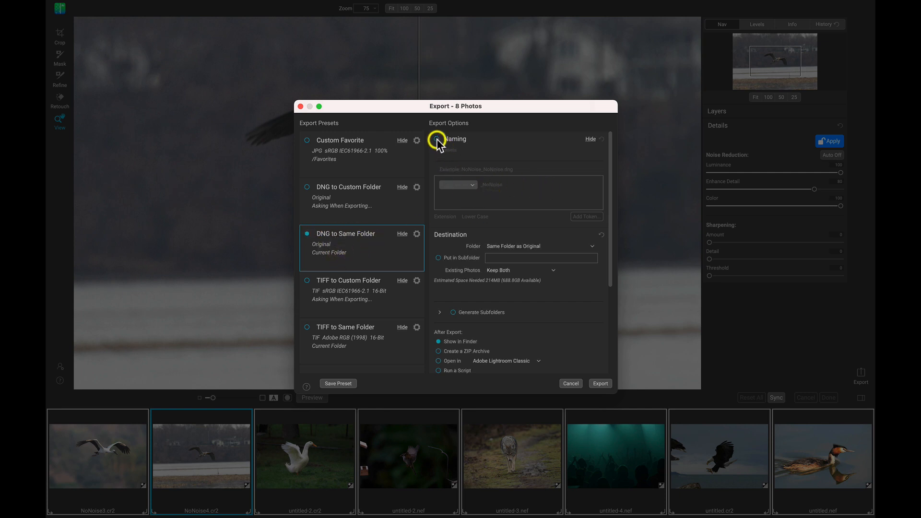
pyautogui.click(438, 139)
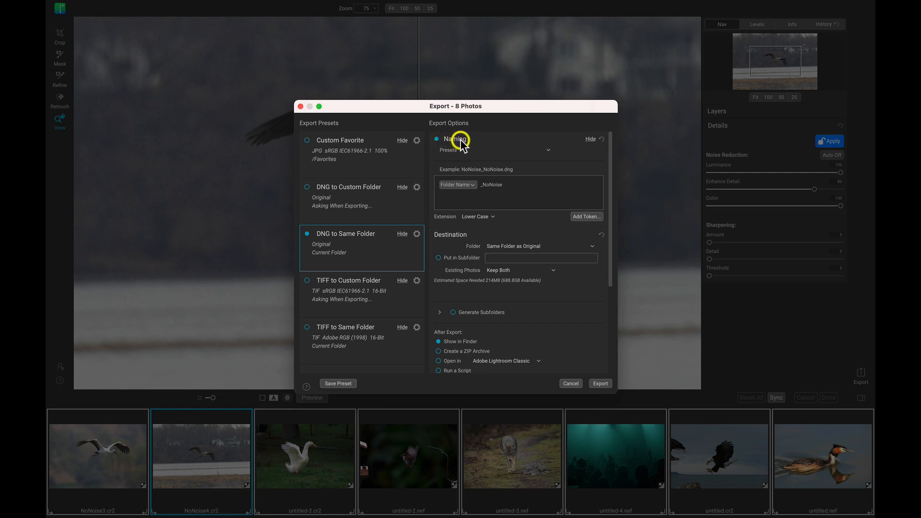
pyautogui.click(455, 185)
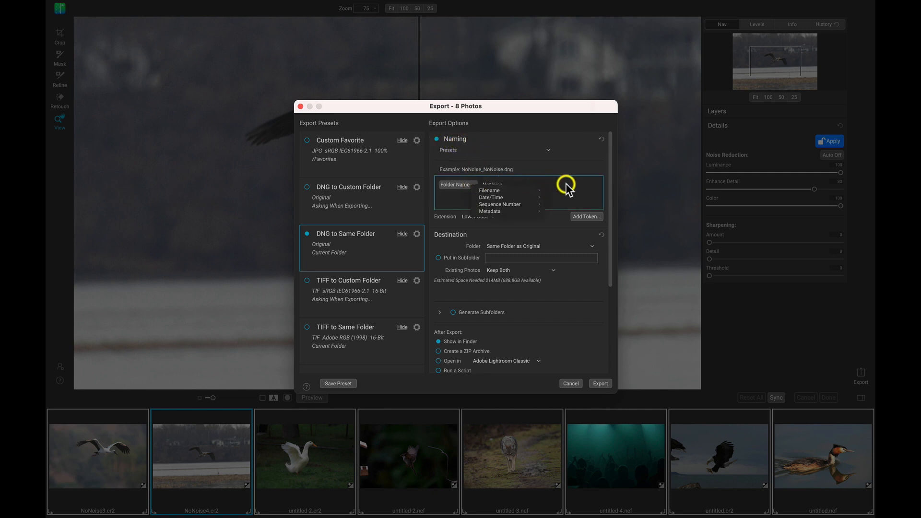
pyautogui.click(490, 184)
pyautogui.write('BirdsWildlif')
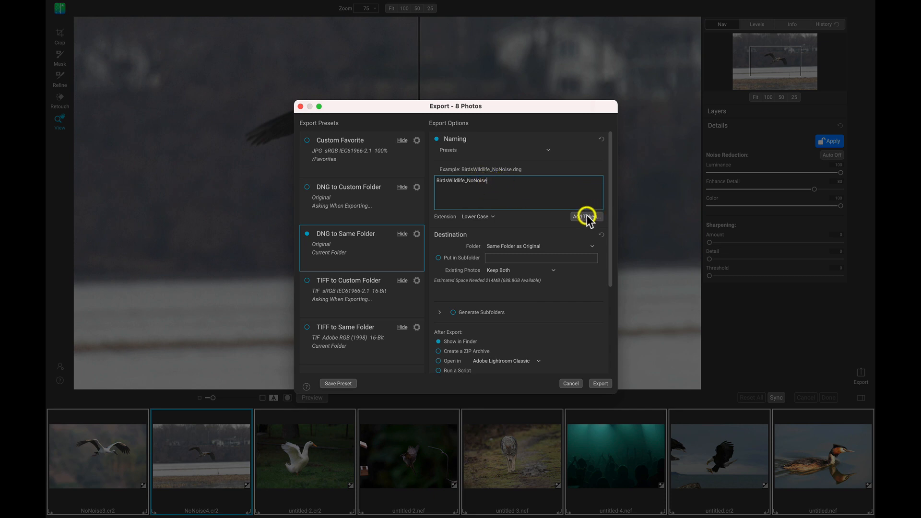
pyautogui.click(586, 216)
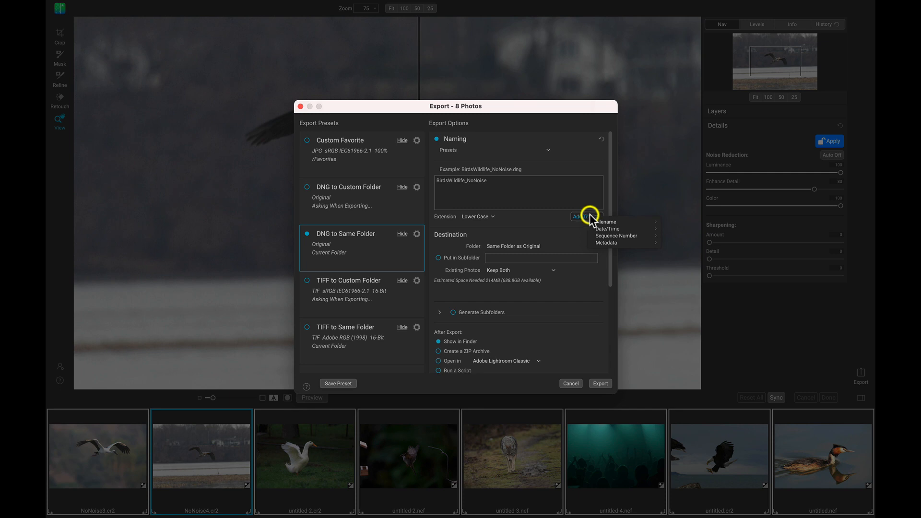
pyautogui.moveTo(624, 236)
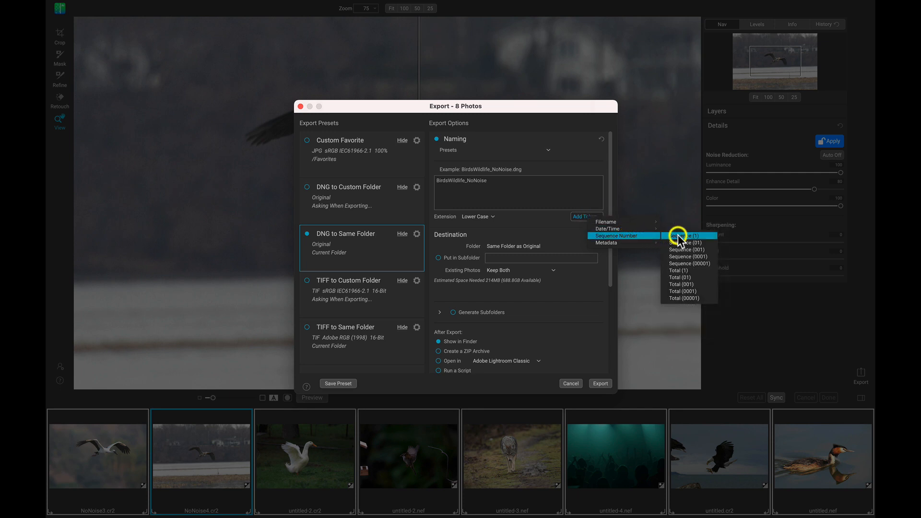
pyautogui.click(684, 235)
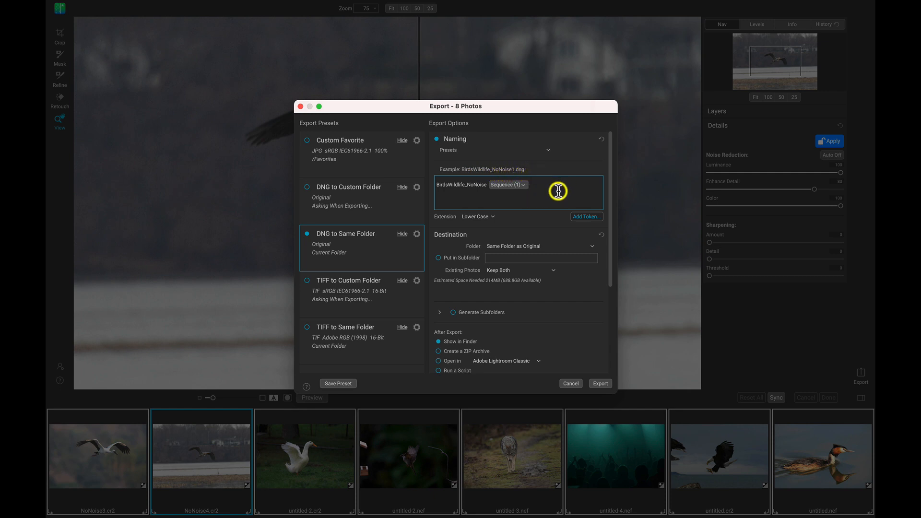
pyautogui.moveTo(480, 184)
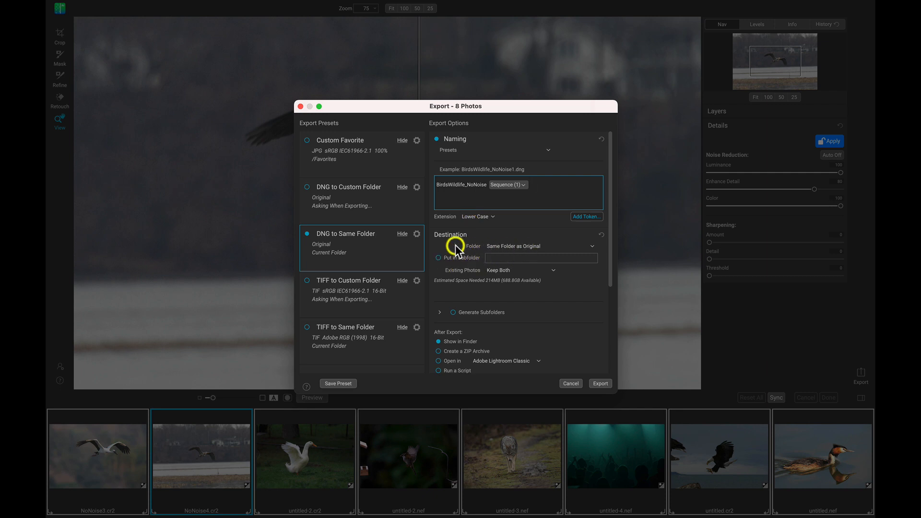
# Add a TIFF to Same Folder export named BirdsWildlife_NoNoiseAI with a sequence number
pyautogui.scroll(-3)
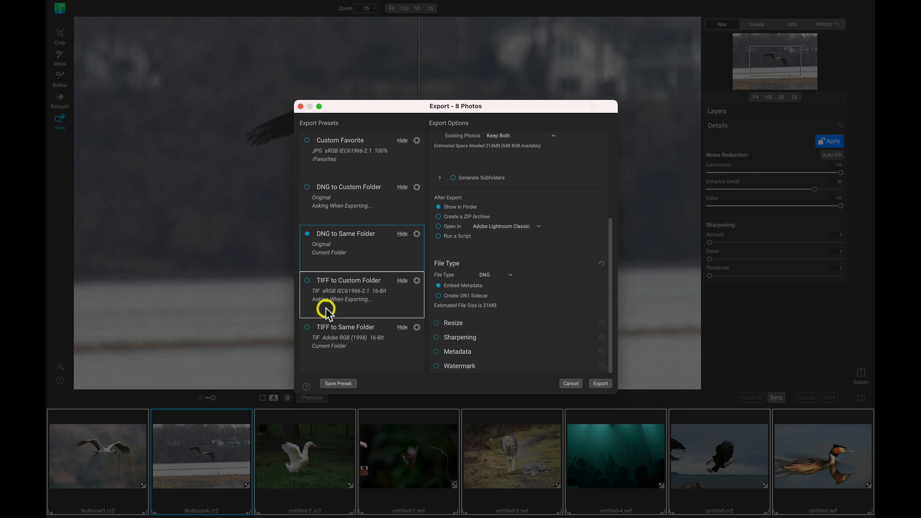
pyautogui.moveTo(321, 331)
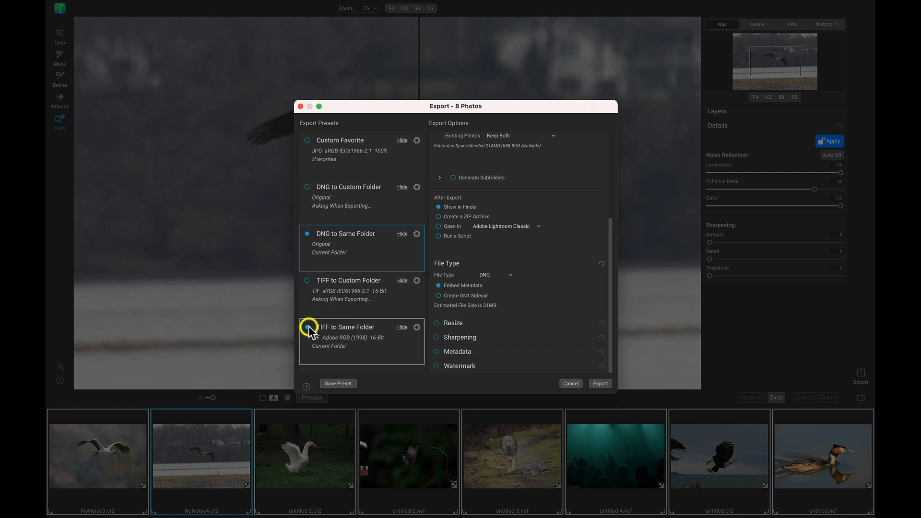
pyautogui.click(306, 327)
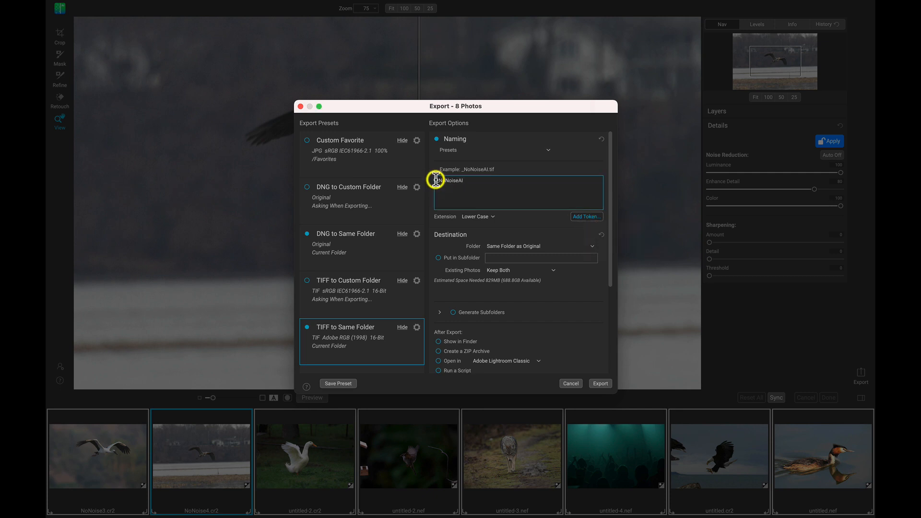
pyautogui.write('BNi')
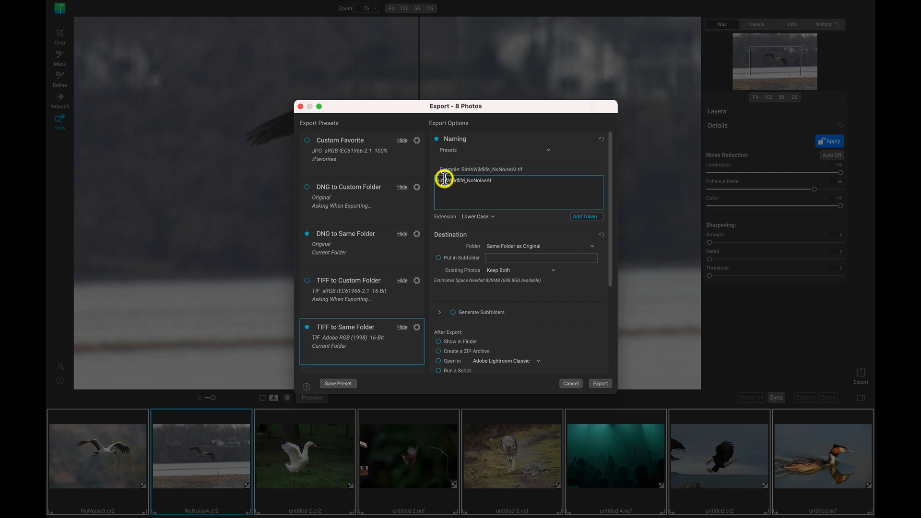
pyautogui.click(587, 217)
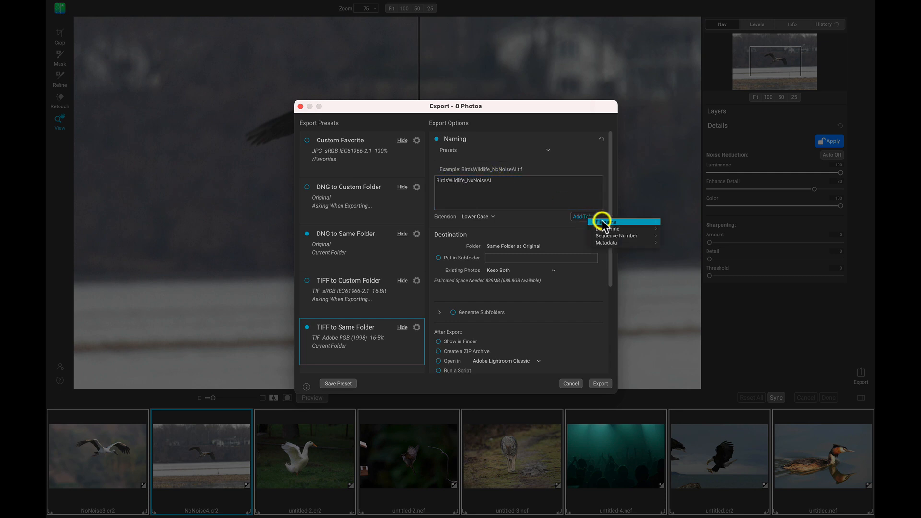
pyautogui.click(617, 236)
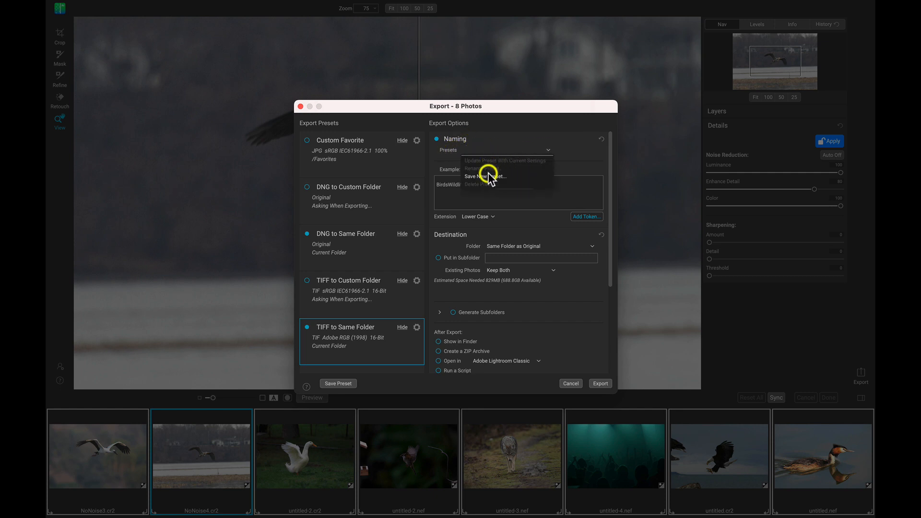
# Save the naming as preset 'BirdsWildlife', then launch the export of all eight photos
pyautogui.click(480, 176)
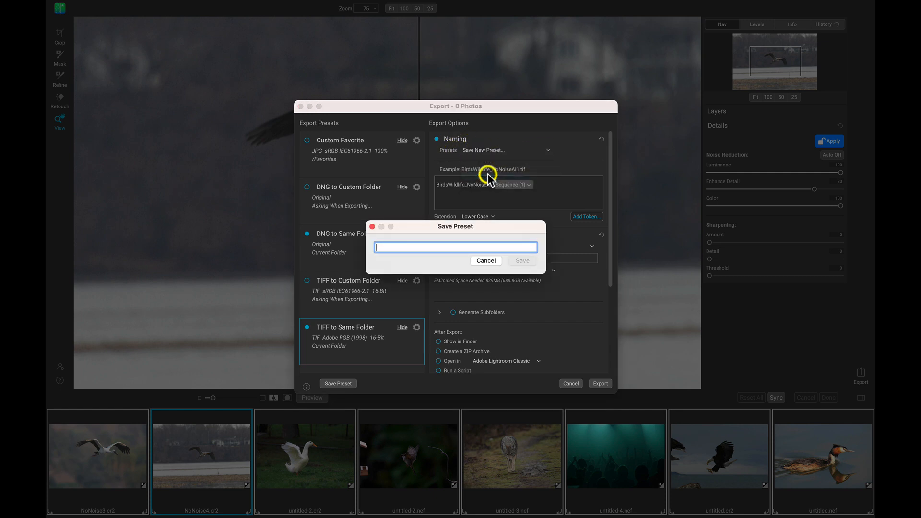
pyautogui.write('BirdsWildli')
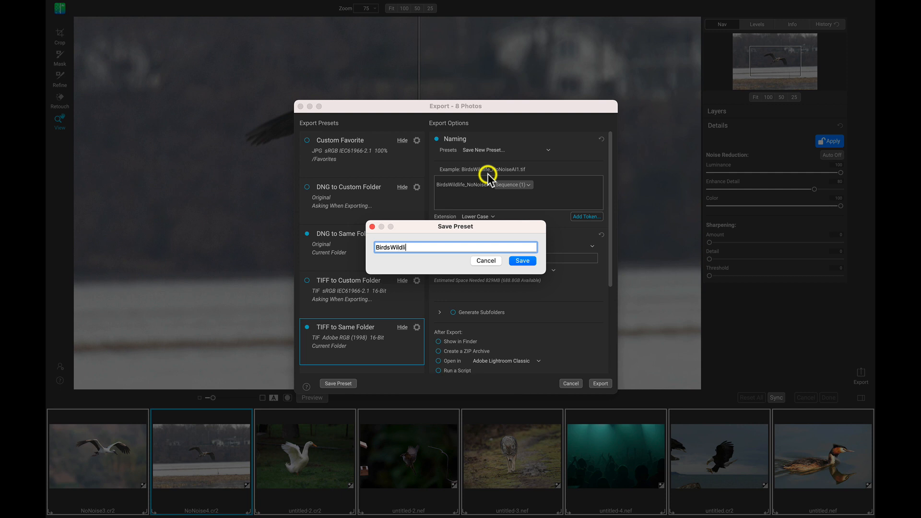
pyautogui.click(522, 261)
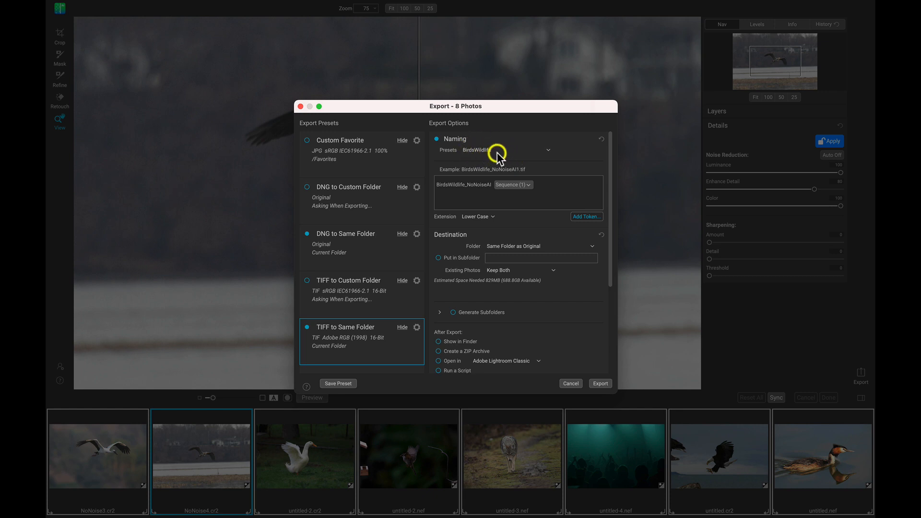
pyautogui.scroll(-3)
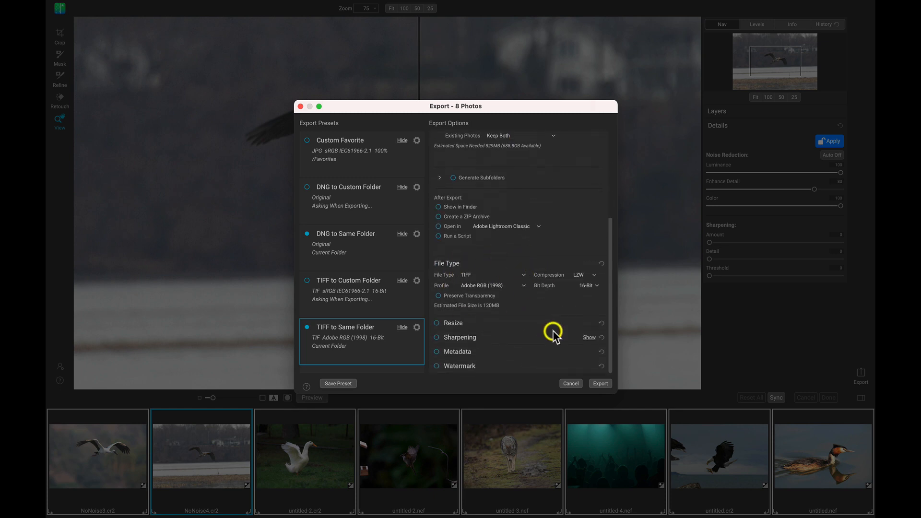
pyautogui.click(601, 383)
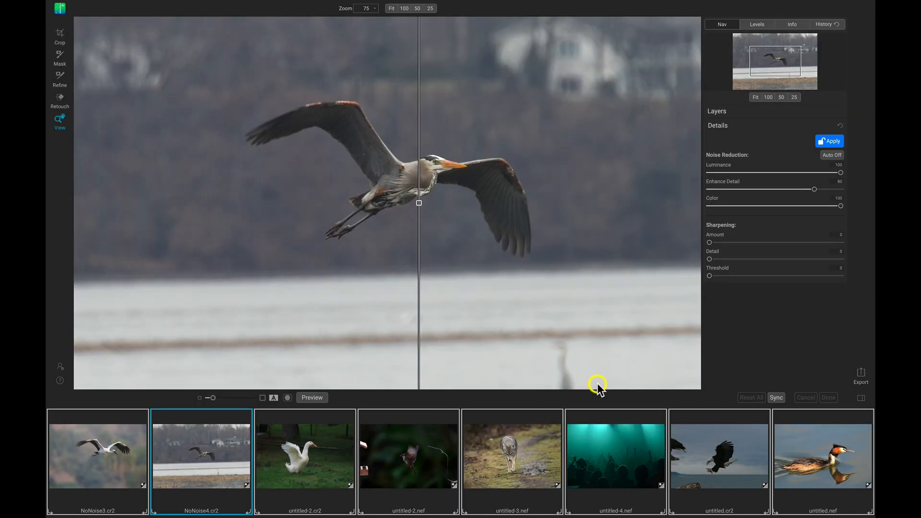
# Wait in the Progress window while the export processes the photos, starting with NoNoise4
pyautogui.click(861, 373)
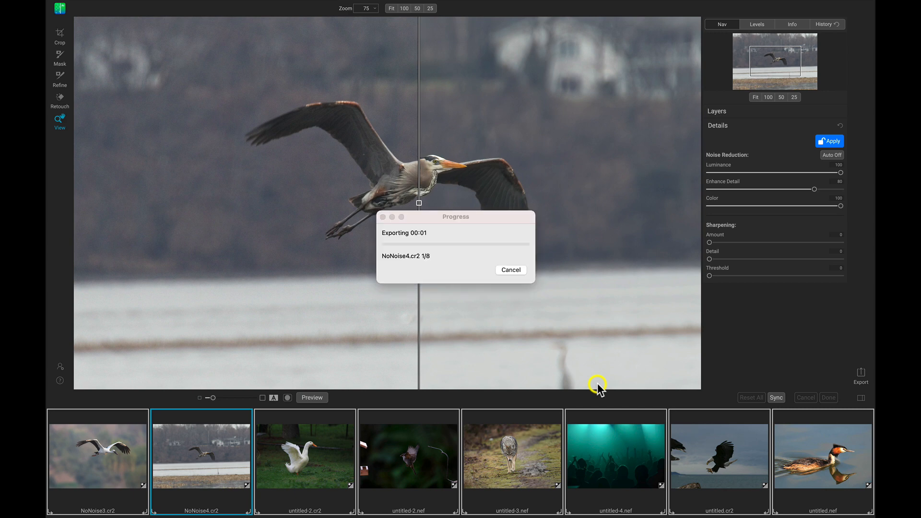
pyautogui.moveTo(599, 455)
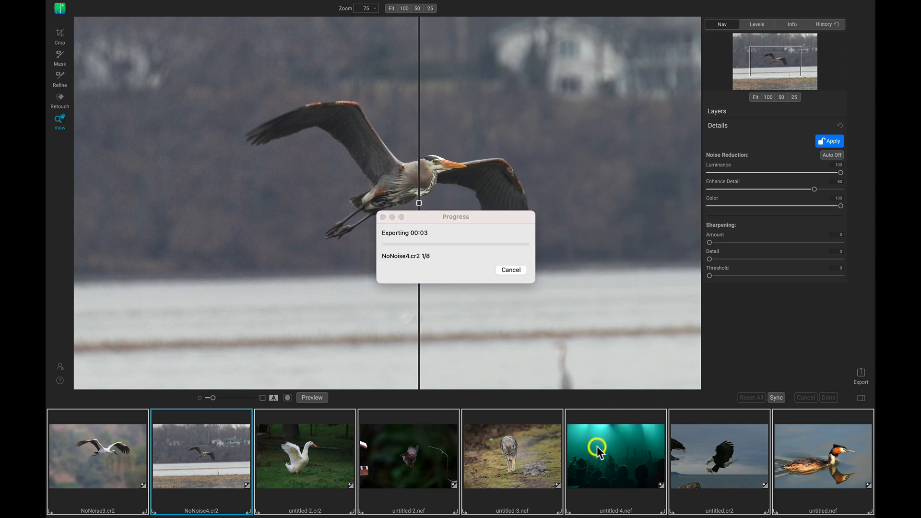